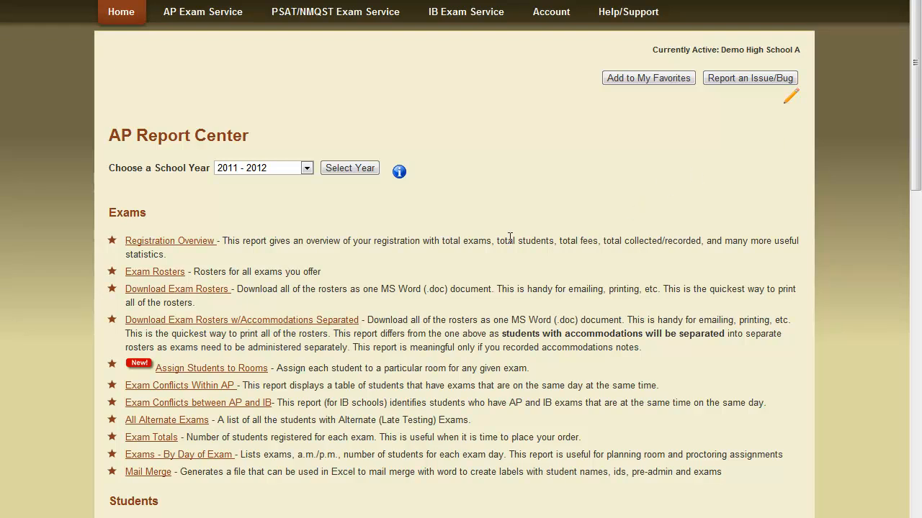
{"action": "mouse_move", "coordinate": [157, 277]}
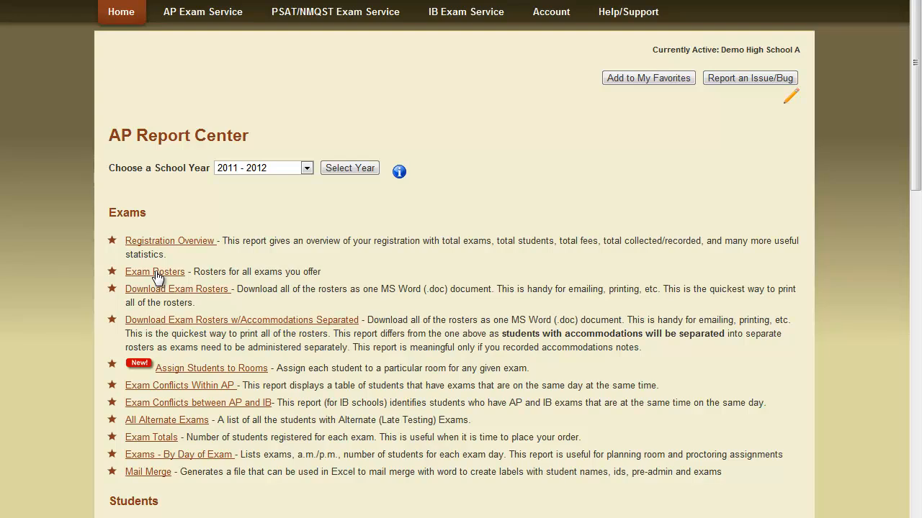
Bring up the Biology exam roster listing its 35 registered students.
{"action": "left_click", "coordinate": [154, 271]}
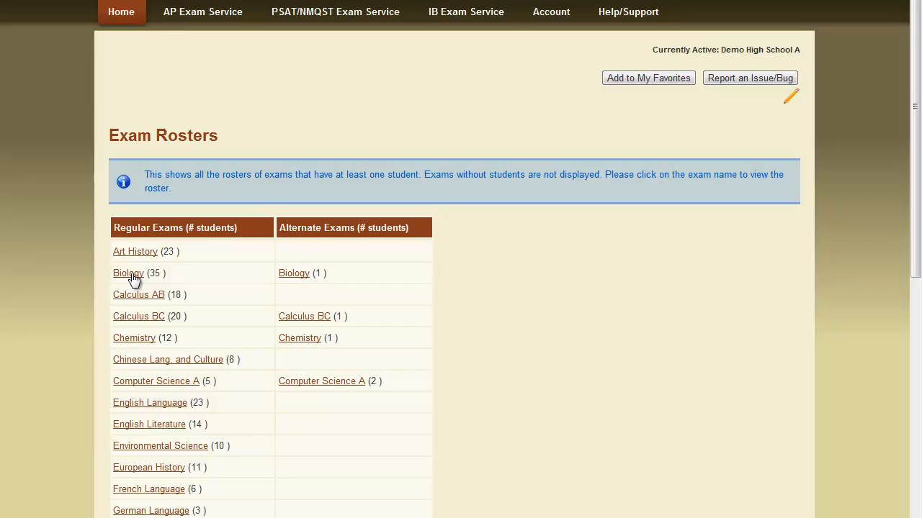
{"action": "left_click", "coordinate": [127, 274]}
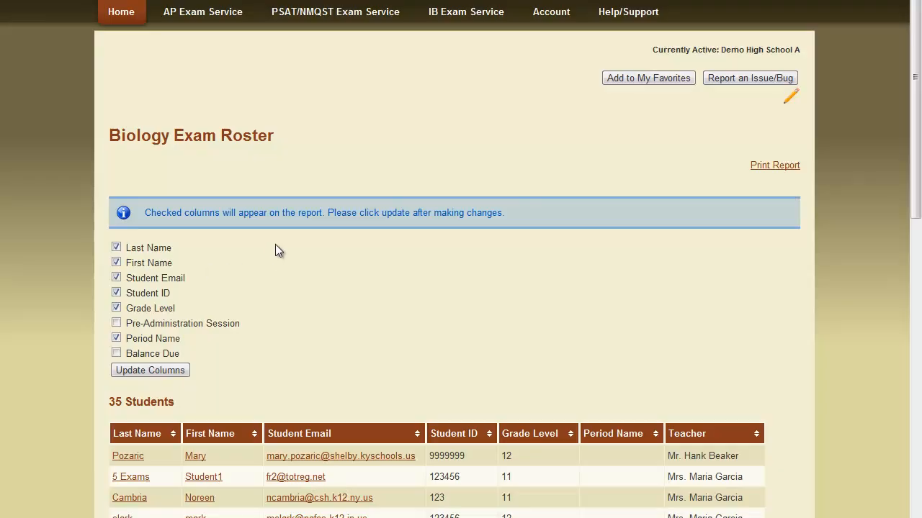
{"action": "scroll", "scroll_direction": "down", "scroll_amount": 3}
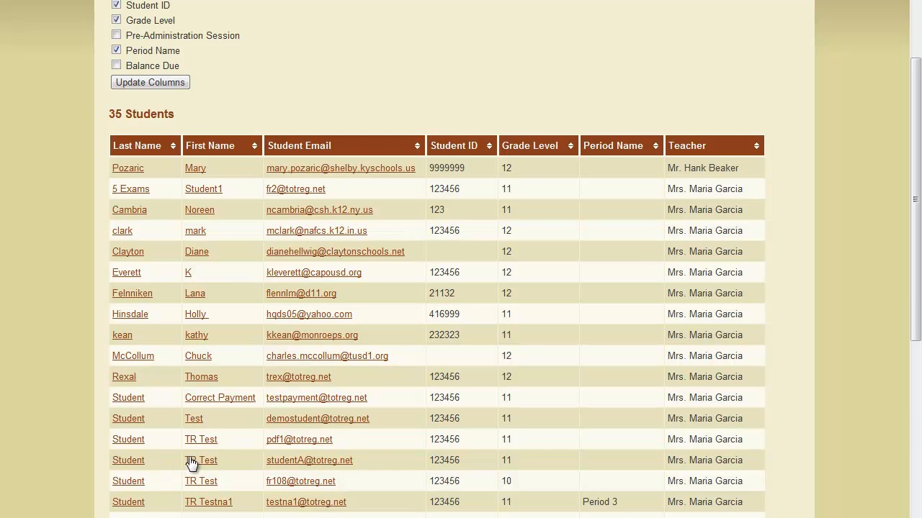
{"action": "mouse_move", "coordinate": [128, 461]}
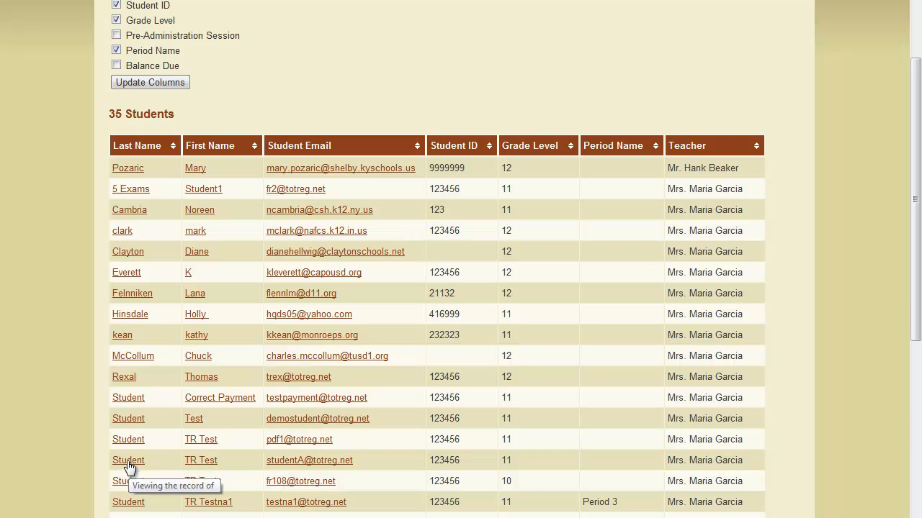
View the test student's registration record down to its exam and fee information.
{"action": "left_click", "coordinate": [128, 461]}
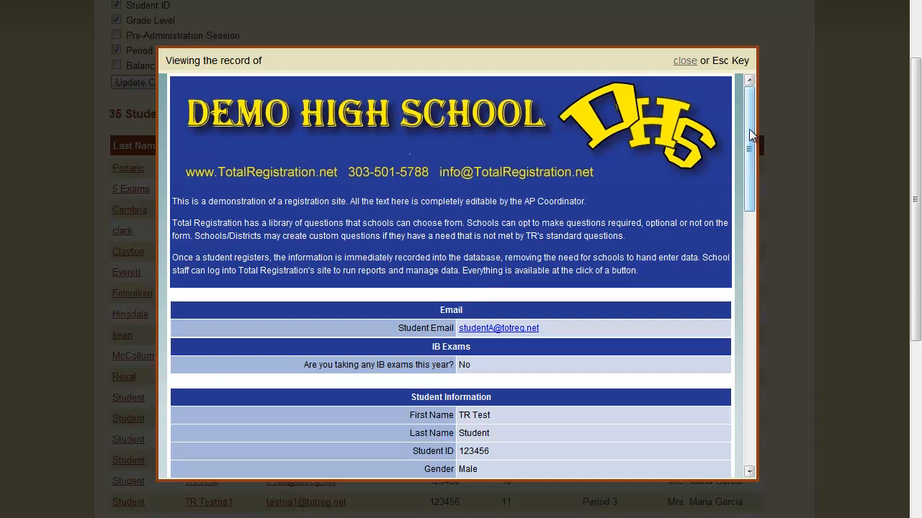
{"action": "scroll", "scroll_direction": "down", "scroll_amount": 3}
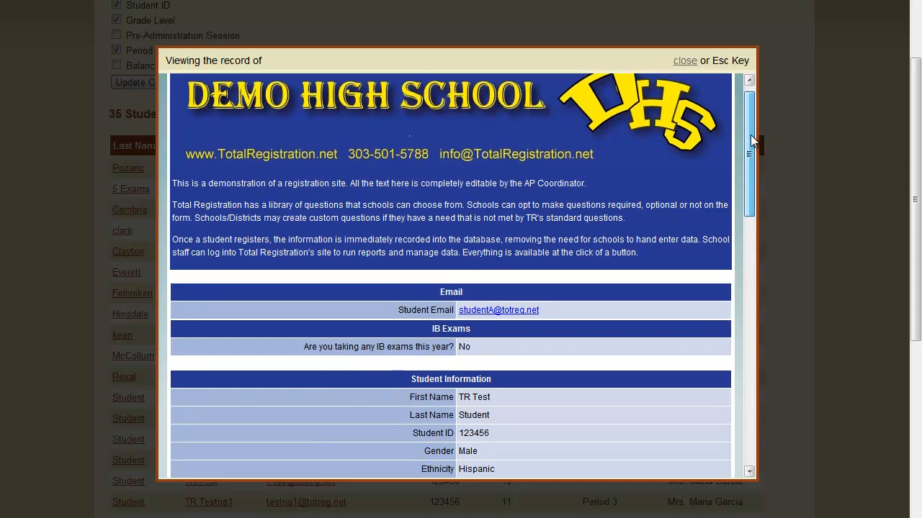
{"action": "scroll", "scroll_direction": "down", "scroll_amount": 3}
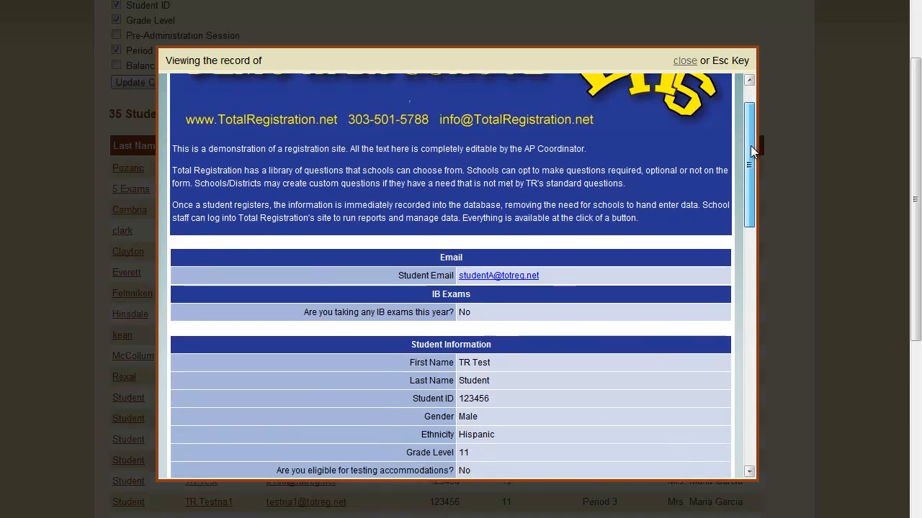
{"action": "scroll", "scroll_direction": "down", "scroll_amount": 3}
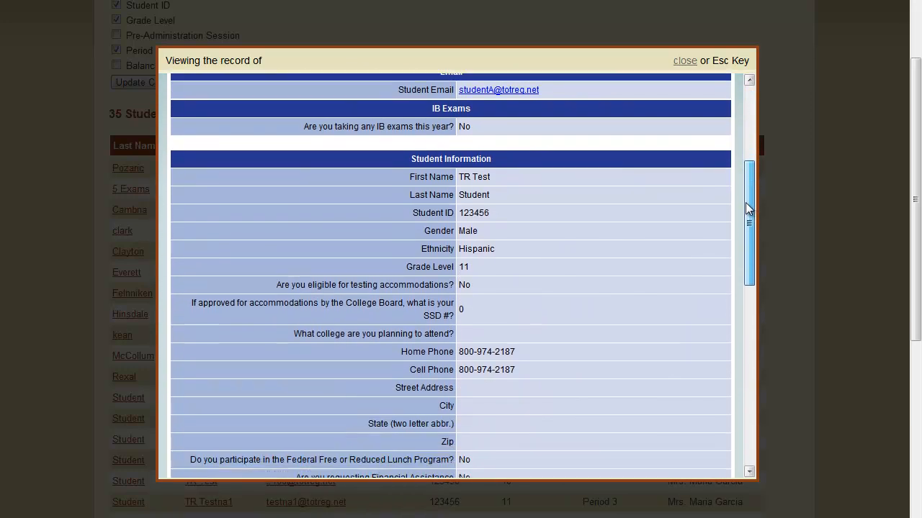
{"action": "left_click_drag", "start_coordinate": [748, 209], "coordinate": [749, 319]}
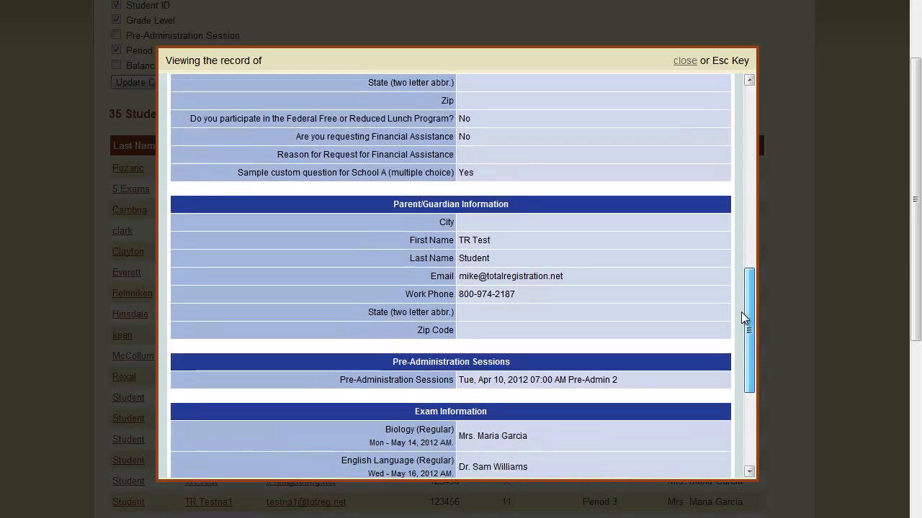
{"action": "scroll", "scroll_direction": "down", "scroll_amount": 3}
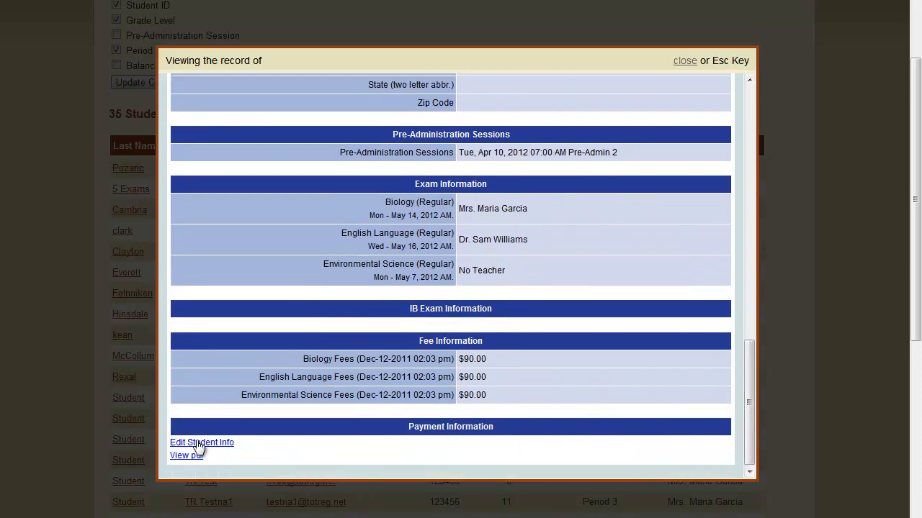
Make the record editable, change the first name to Johnny and move down to Exam Information.
{"action": "left_click", "coordinate": [201, 444]}
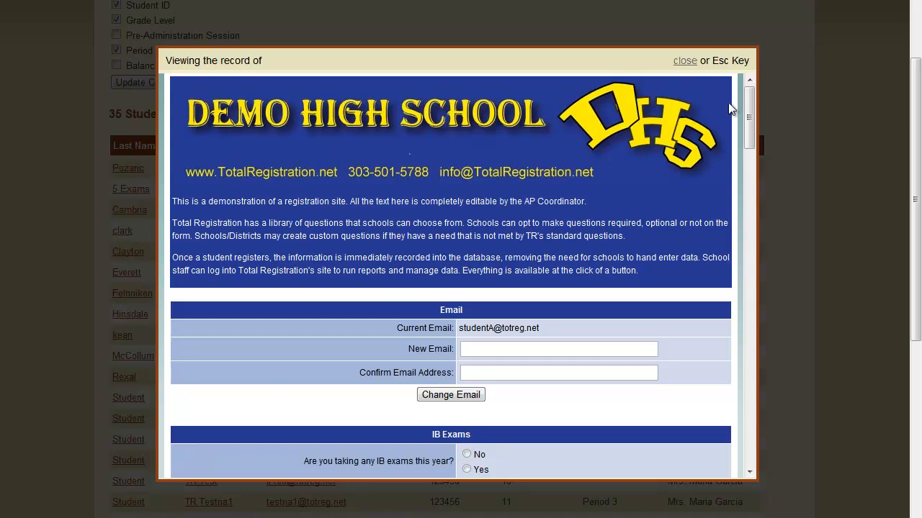
{"action": "scroll", "scroll_direction": "down", "scroll_amount": 3}
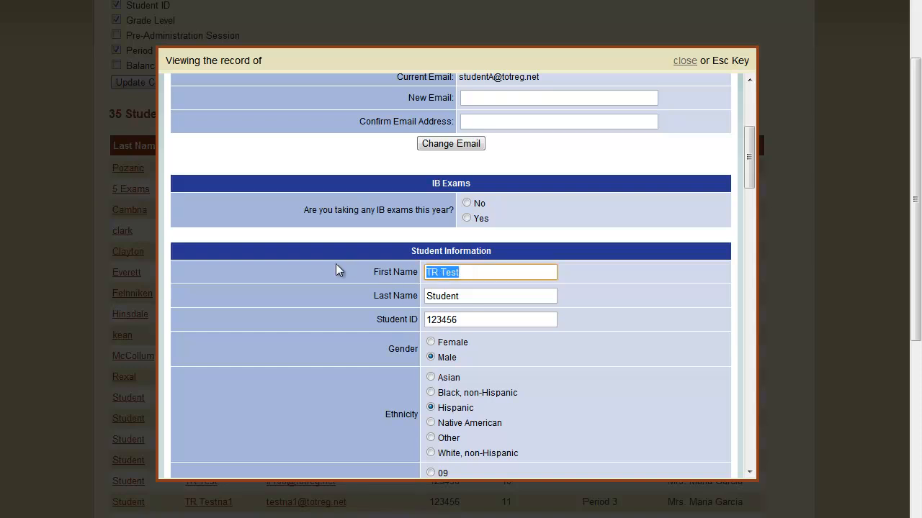
{"action": "type", "text": "John"}
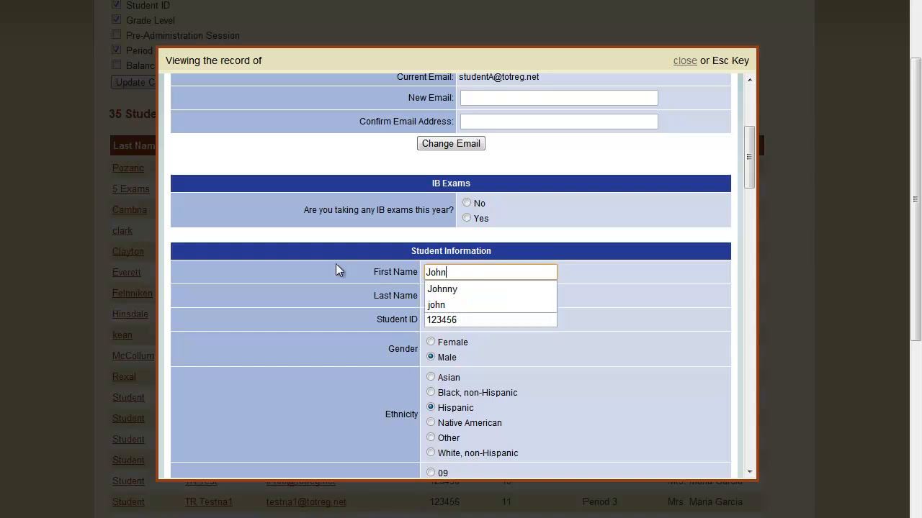
{"action": "left_click", "coordinate": [440, 288]}
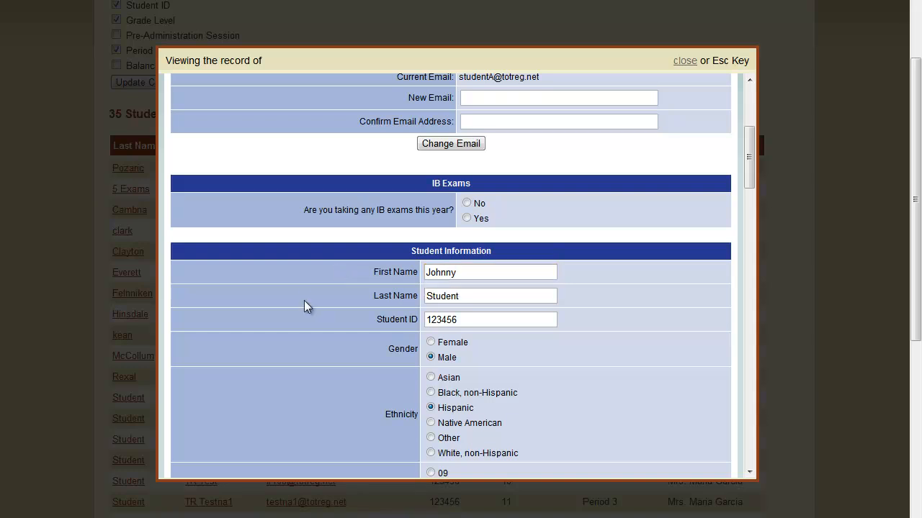
{"action": "scroll", "scroll_direction": "down", "scroll_amount": 3}
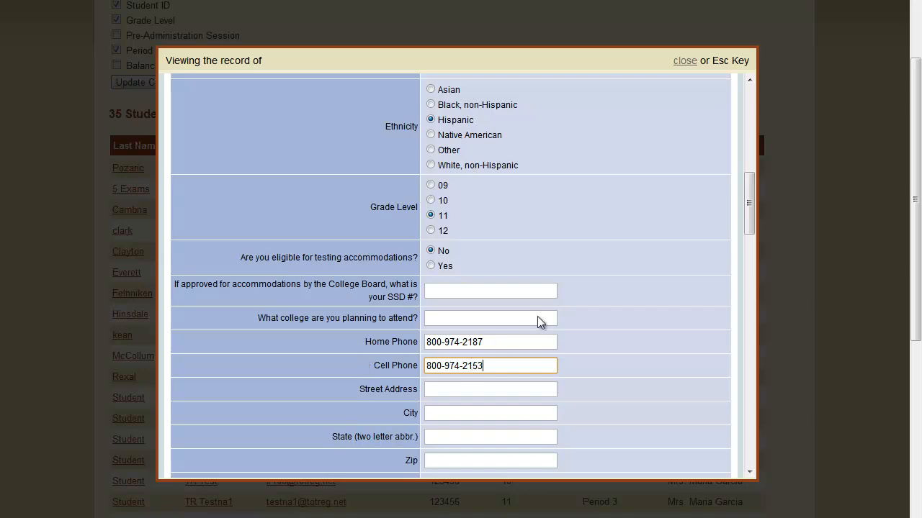
{"action": "scroll", "scroll_direction": "down", "scroll_amount": 3}
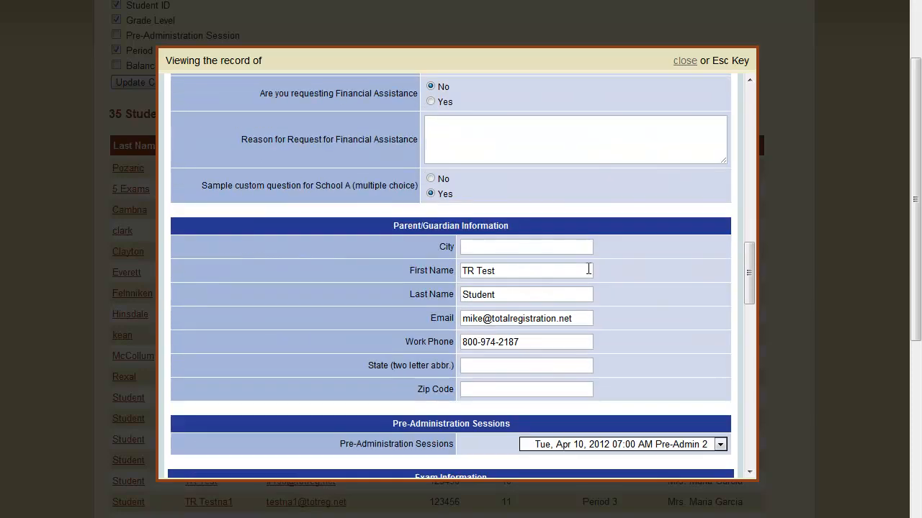
{"action": "scroll", "scroll_direction": "down", "scroll_amount": 3}
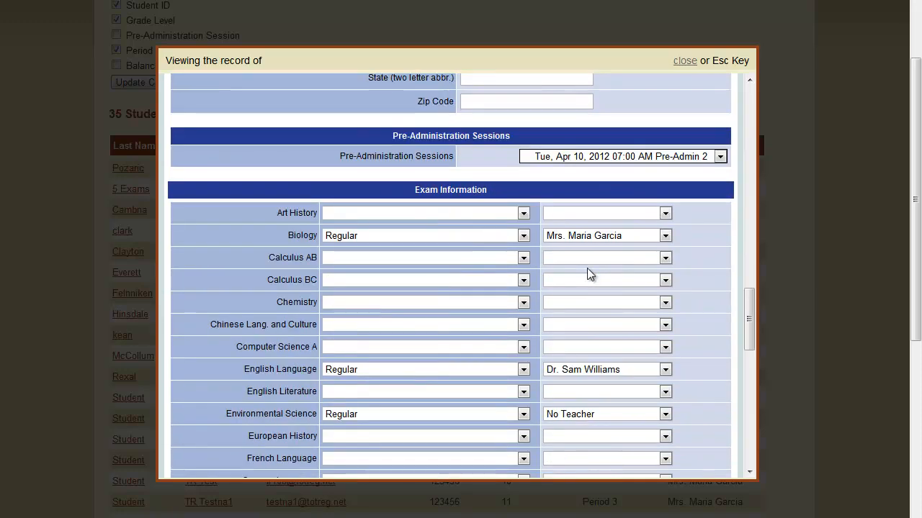
Mark the Biology exam as Dropped and review the fee information below it.
{"action": "scroll", "scroll_direction": "down", "scroll_amount": 3}
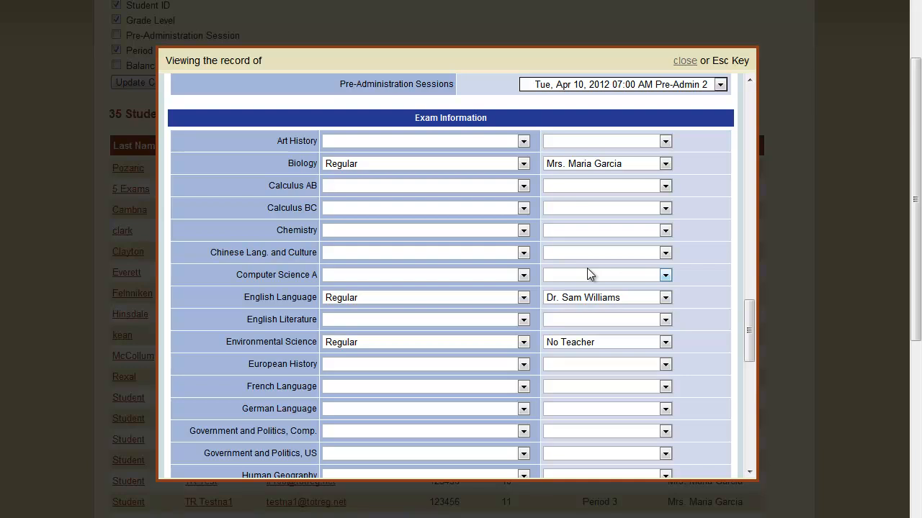
{"action": "mouse_move", "coordinate": [343, 302]}
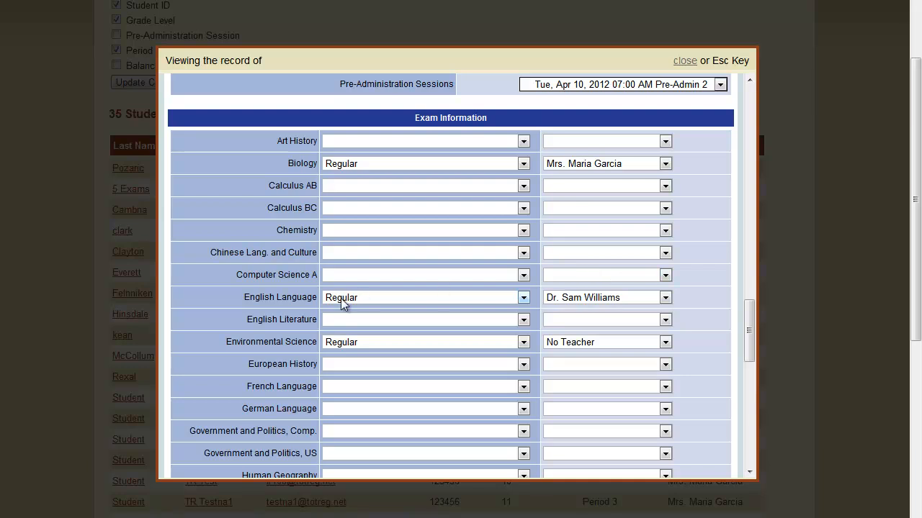
{"action": "mouse_move", "coordinate": [334, 167]}
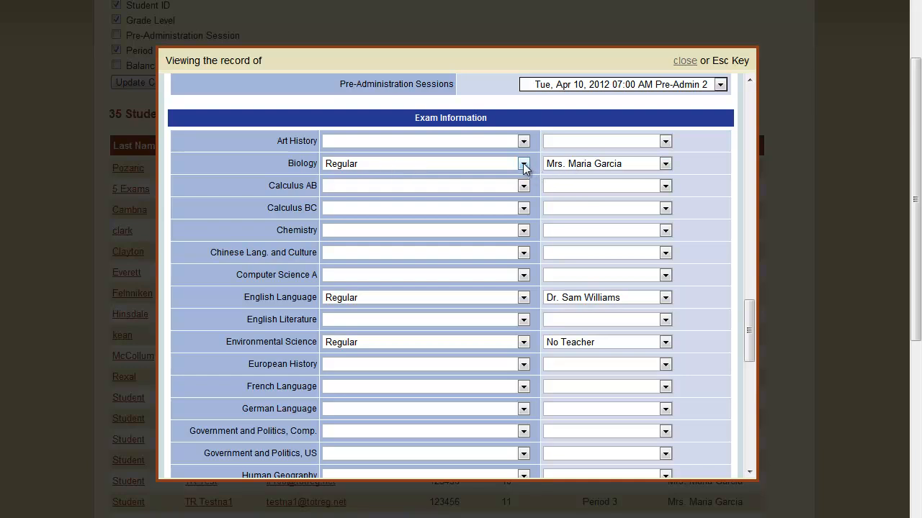
{"action": "left_click", "coordinate": [524, 164]}
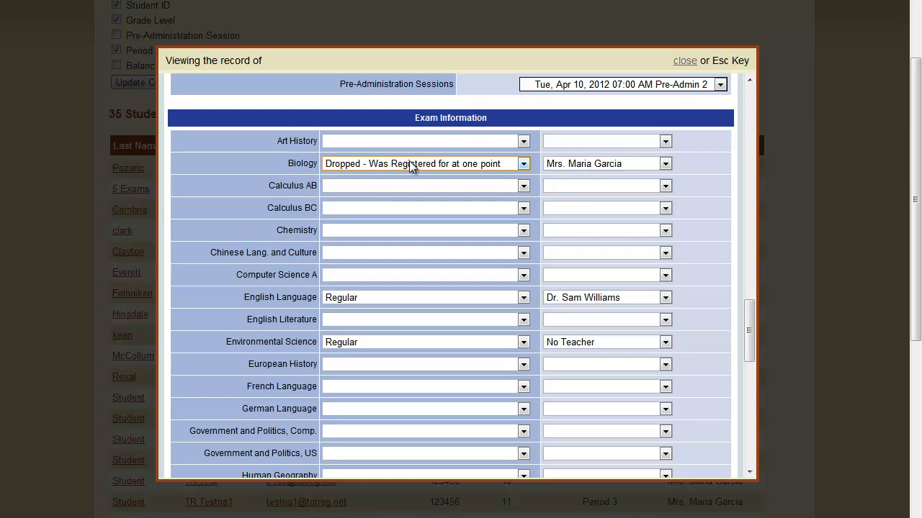
{"action": "scroll", "scroll_direction": "down", "scroll_amount": 3}
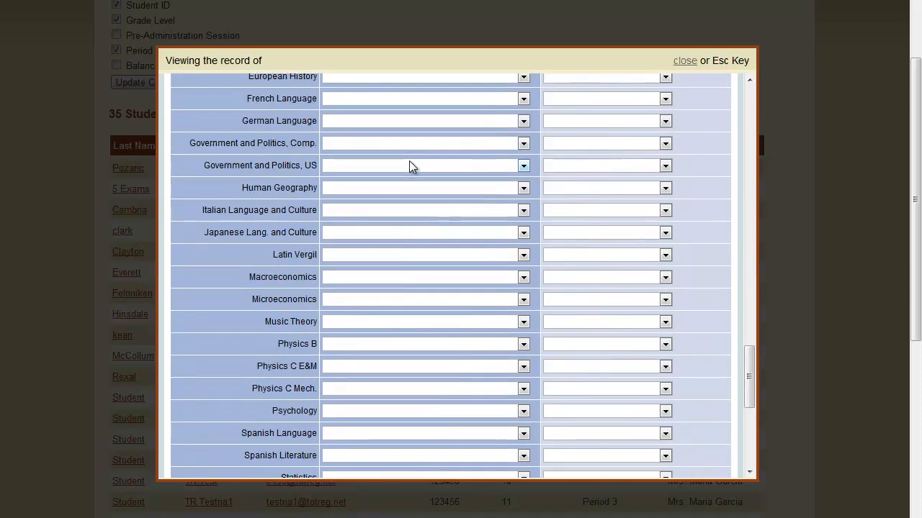
{"action": "scroll", "scroll_direction": "down", "scroll_amount": 3}
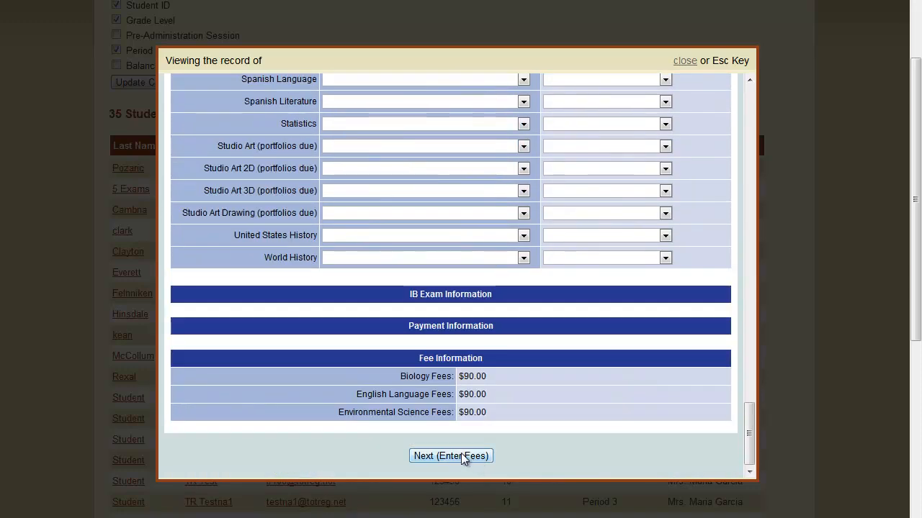
Finalize the change with Biology dropped and a $20 cancellation fee.
{"action": "left_click", "coordinate": [451, 457]}
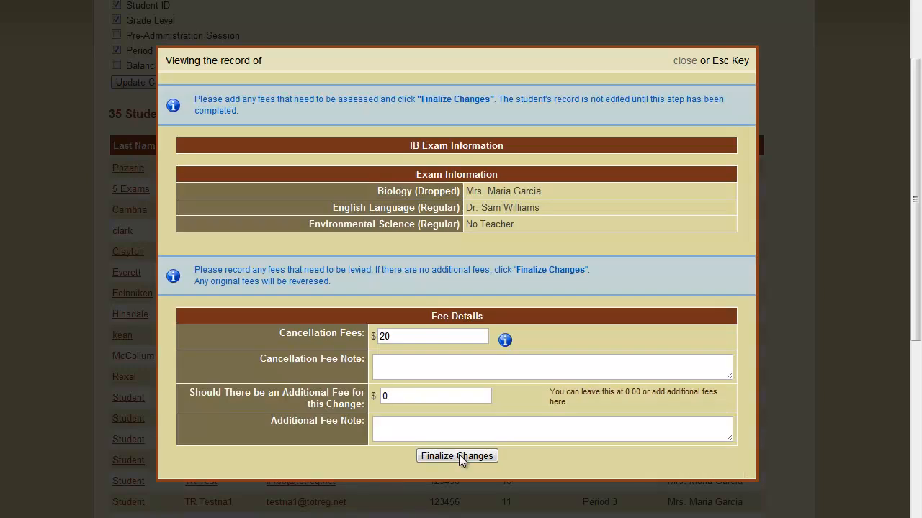
{"action": "mouse_move", "coordinate": [553, 340]}
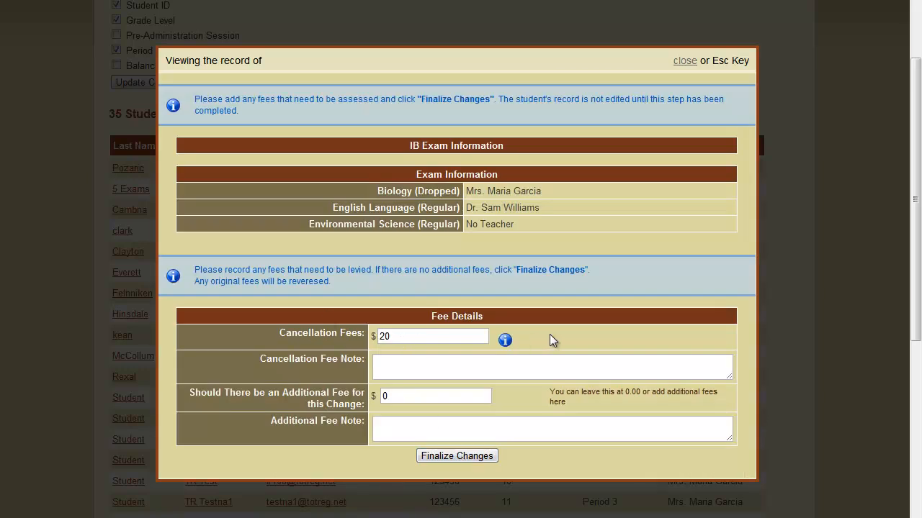
{"action": "mouse_move", "coordinate": [571, 337]}
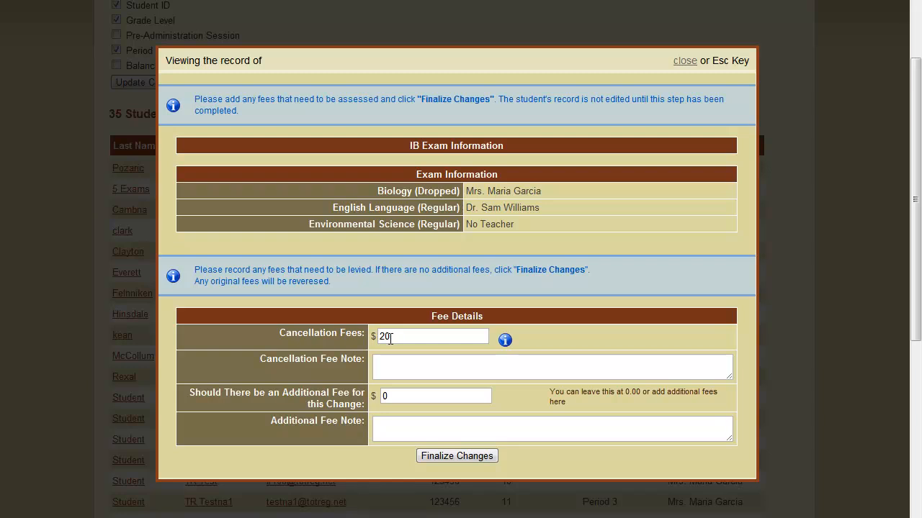
{"action": "mouse_move", "coordinate": [401, 337]}
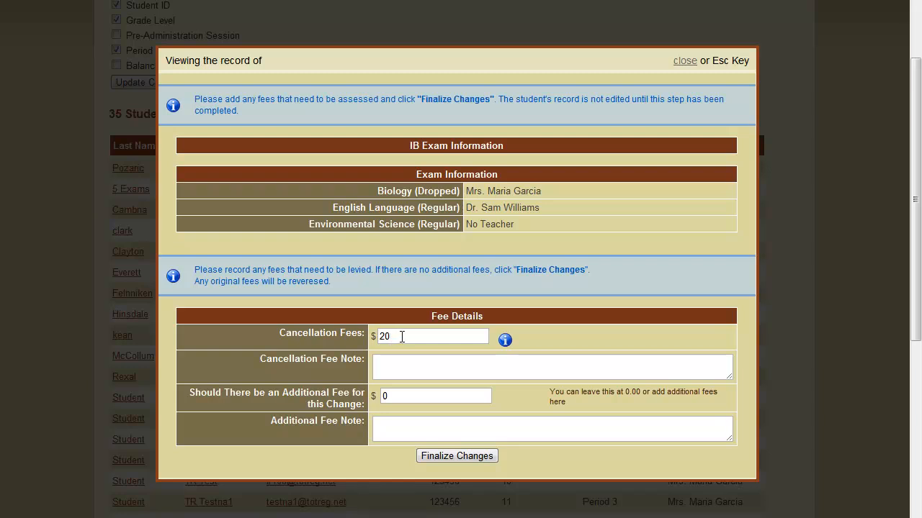
{"action": "mouse_move", "coordinate": [458, 455]}
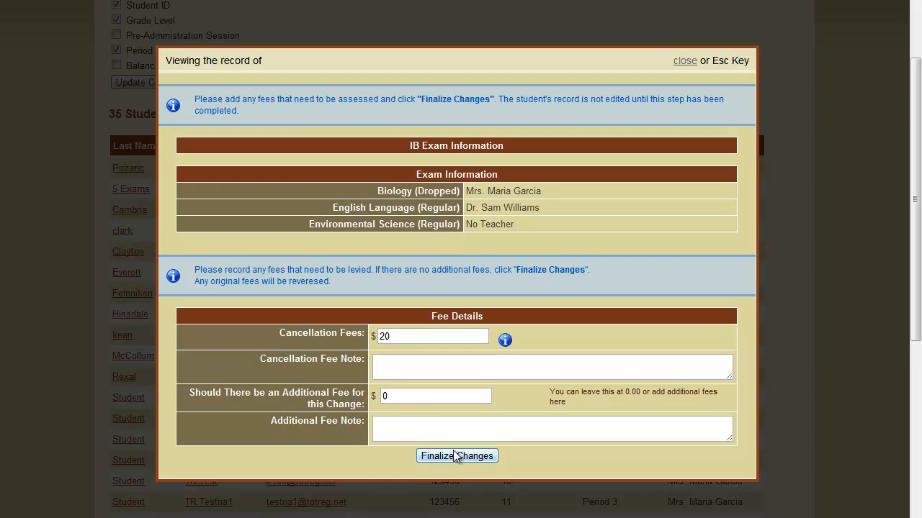
{"action": "mouse_move", "coordinate": [456, 461]}
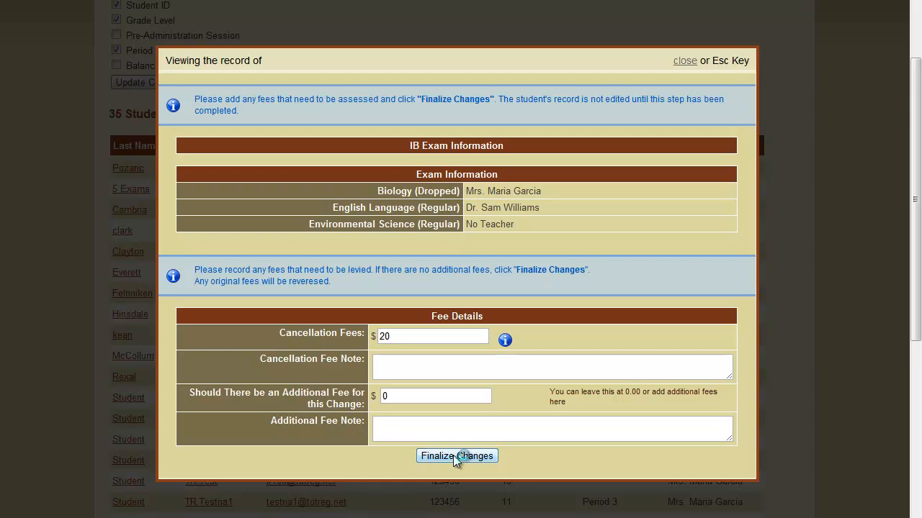
{"action": "left_click", "coordinate": [458, 457]}
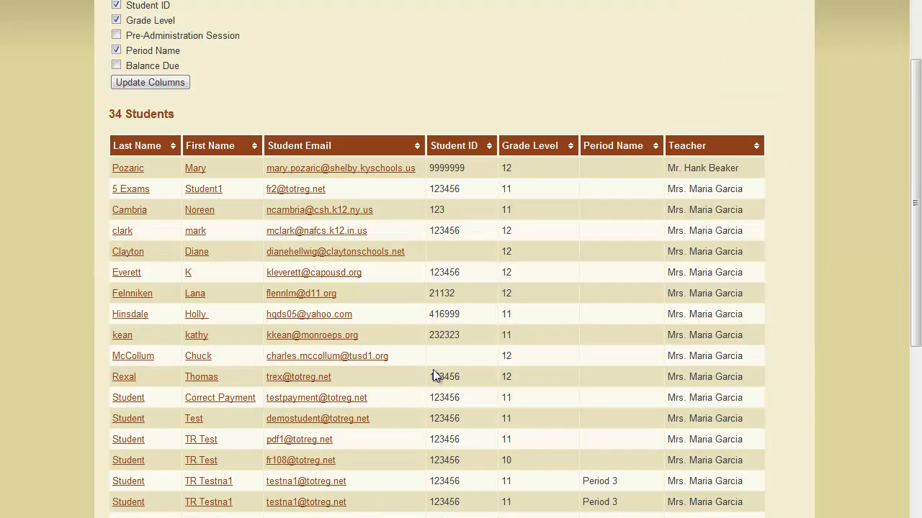
{"action": "mouse_move", "coordinate": [311, 308]}
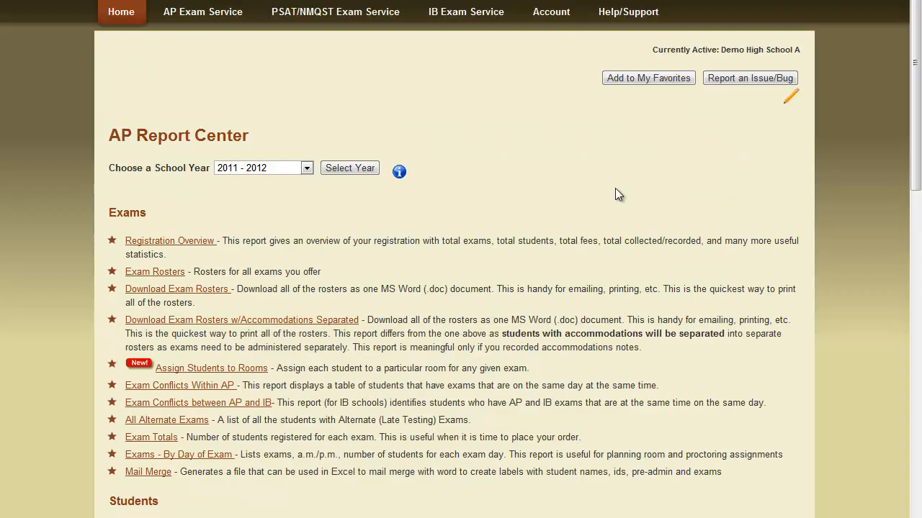
{"action": "mouse_move", "coordinate": [579, 177]}
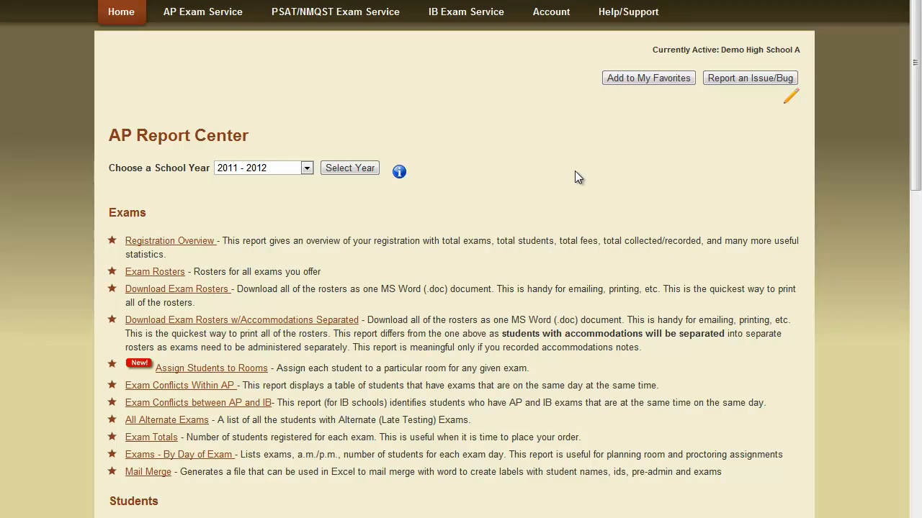
Look through the report list down to the Finances/Payment reports.
{"action": "scroll", "scroll_direction": "down", "scroll_amount": 3}
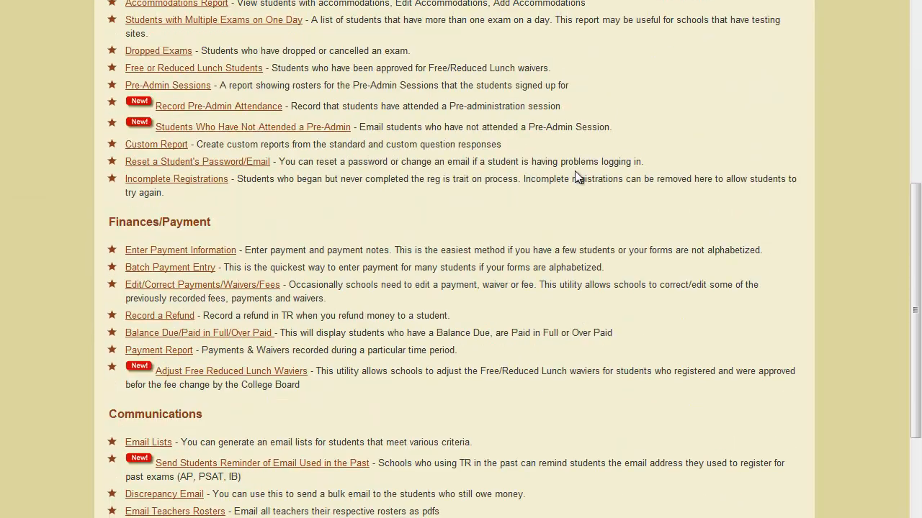
{"action": "scroll", "scroll_direction": "down", "scroll_amount": 3}
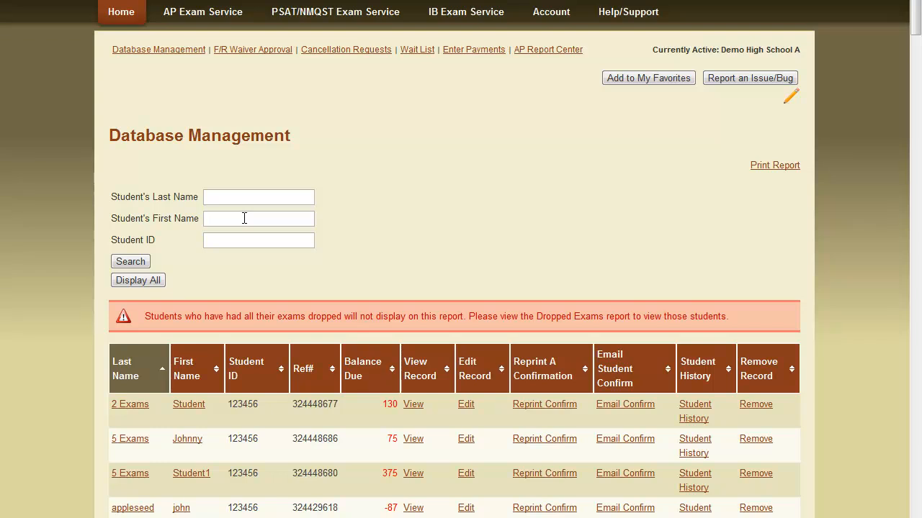
{"action": "left_click", "coordinate": [258, 196]}
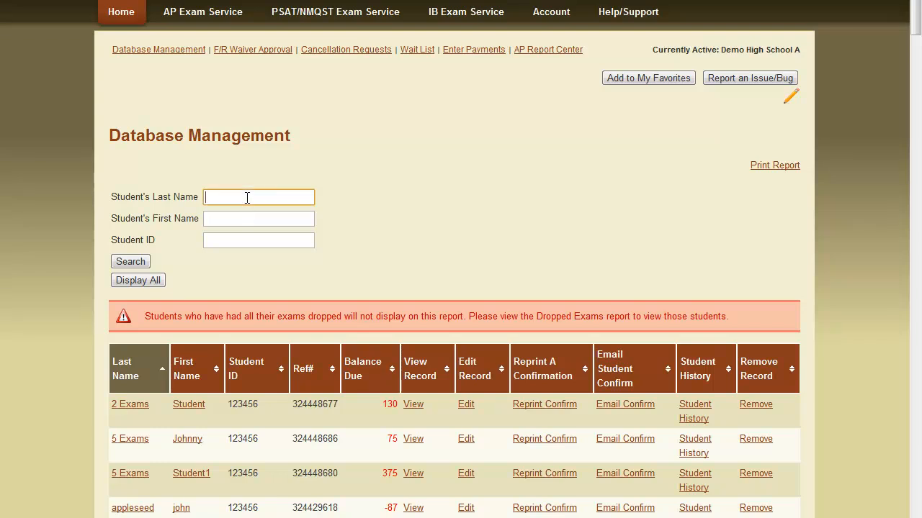
{"action": "type", "text": "earn"}
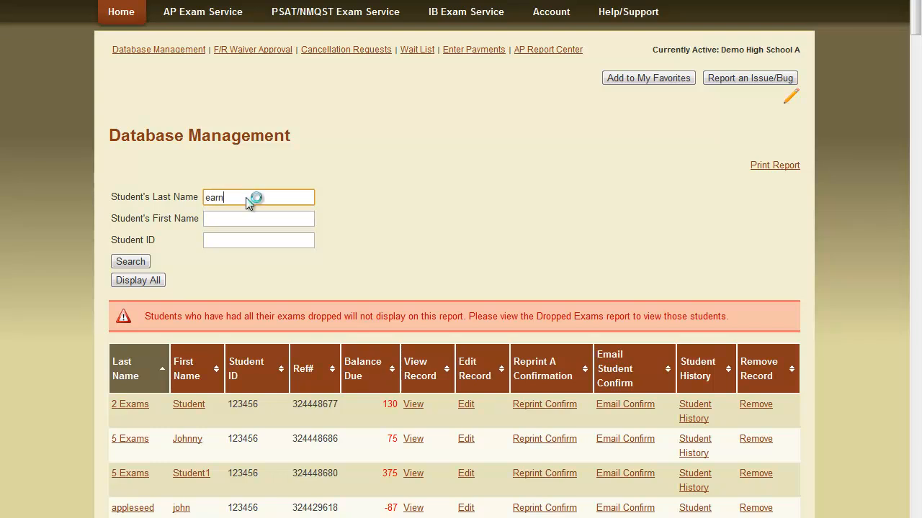
{"action": "left_click", "coordinate": [130, 262]}
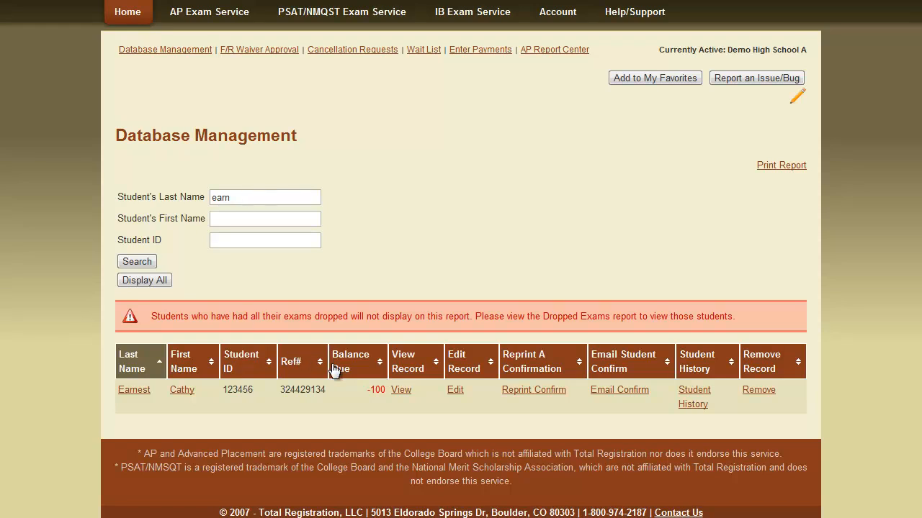
{"action": "mouse_move", "coordinate": [455, 398]}
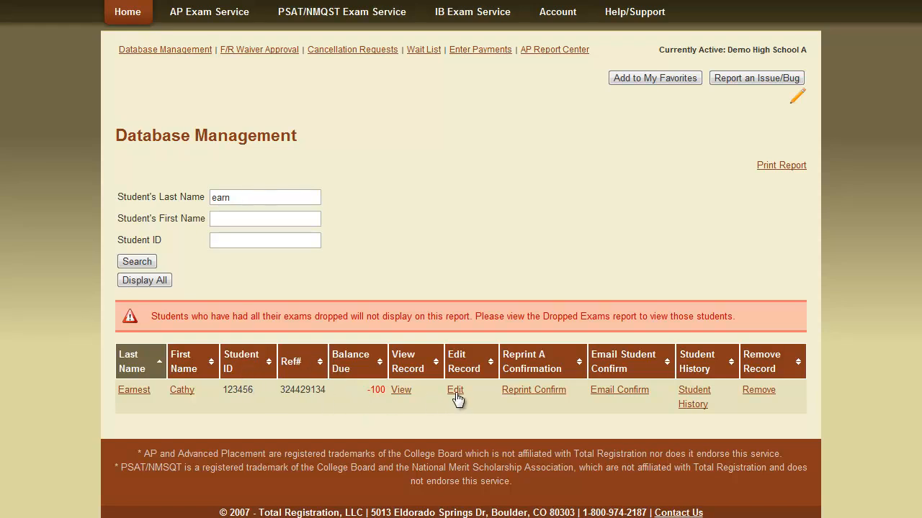
{"action": "left_click", "coordinate": [455, 389]}
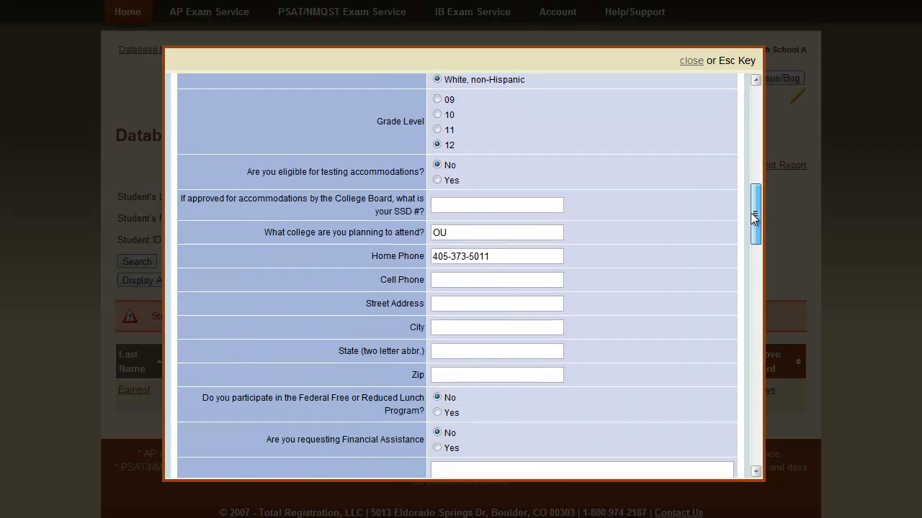
{"action": "scroll", "scroll_direction": "down", "scroll_amount": 3}
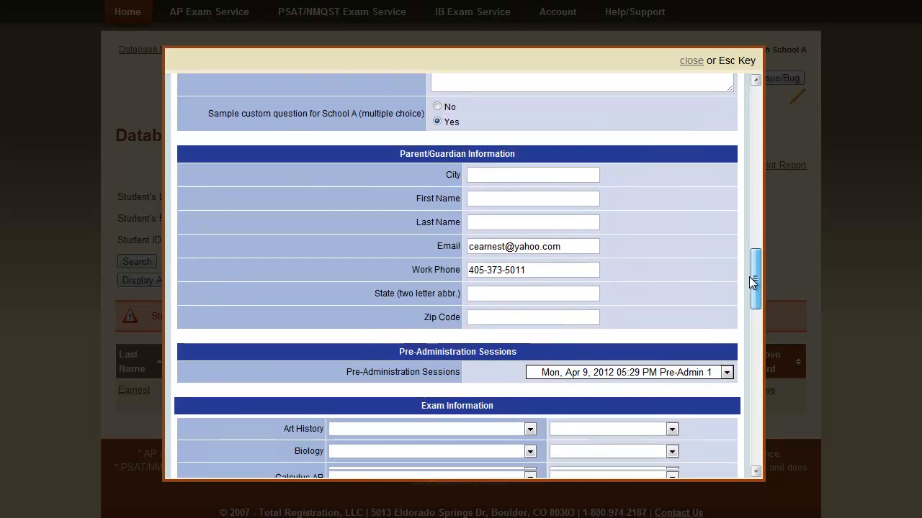
{"action": "scroll", "scroll_direction": "down", "scroll_amount": 3}
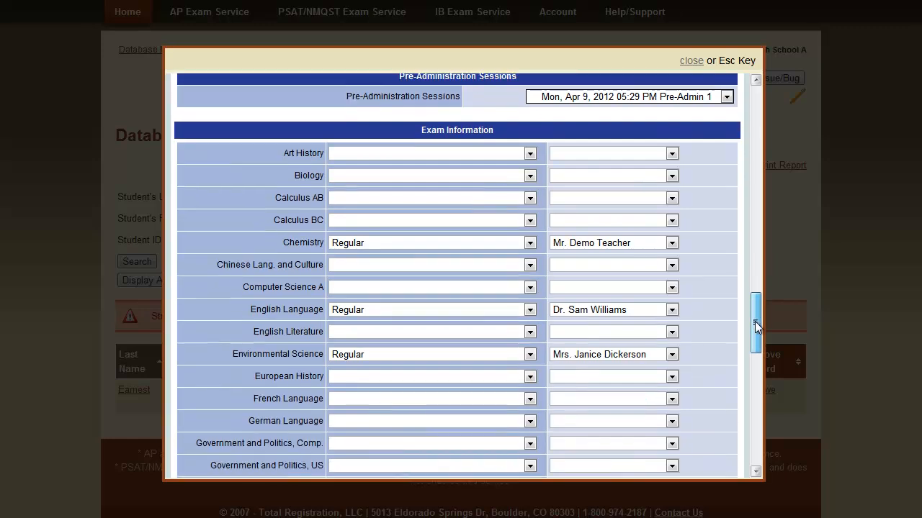
{"action": "scroll", "scroll_direction": "down", "scroll_amount": 3}
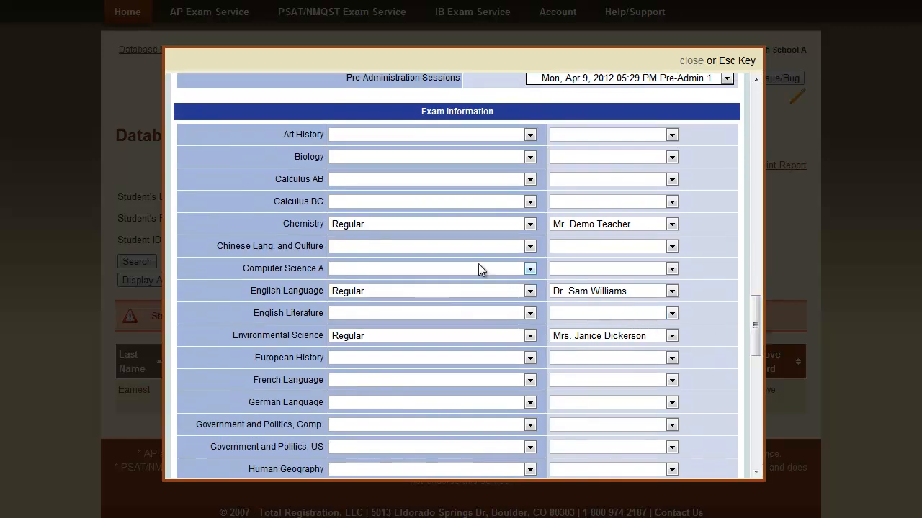
{"action": "mouse_move", "coordinate": [533, 294]}
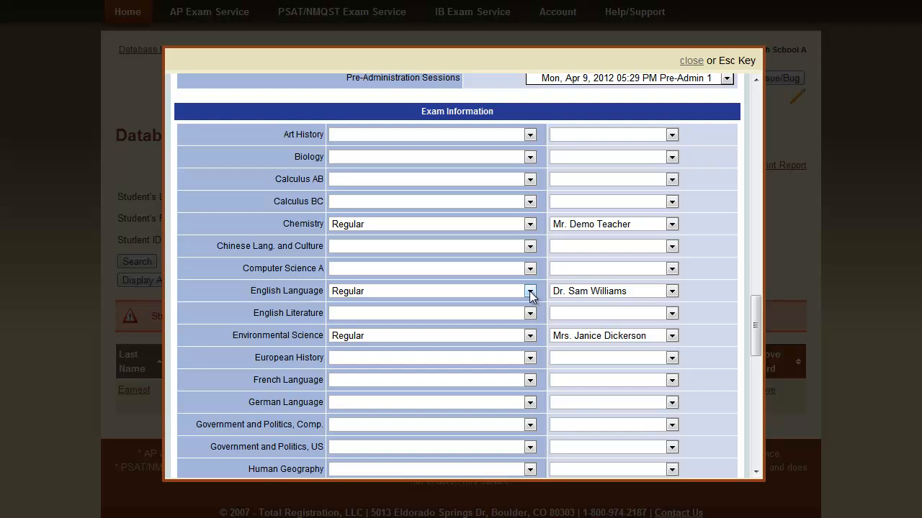
{"action": "left_click", "coordinate": [530, 291]}
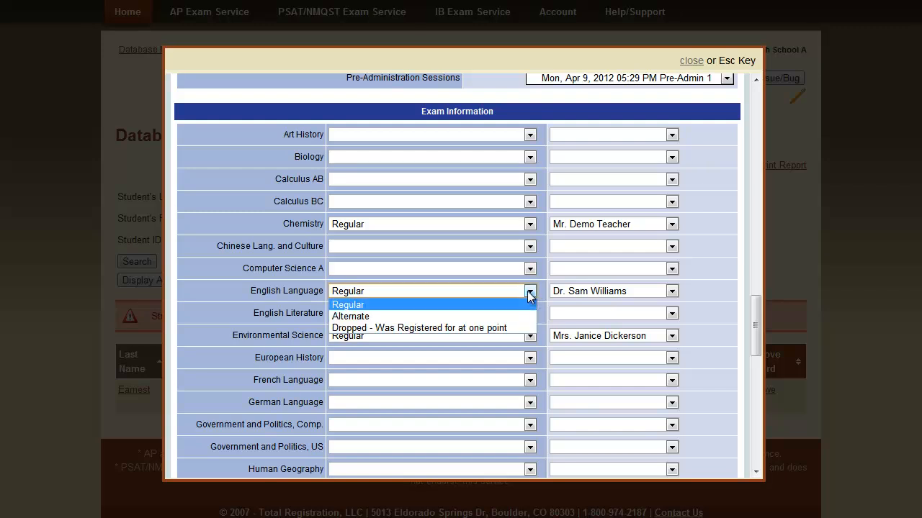
{"action": "left_click", "coordinate": [418, 329]}
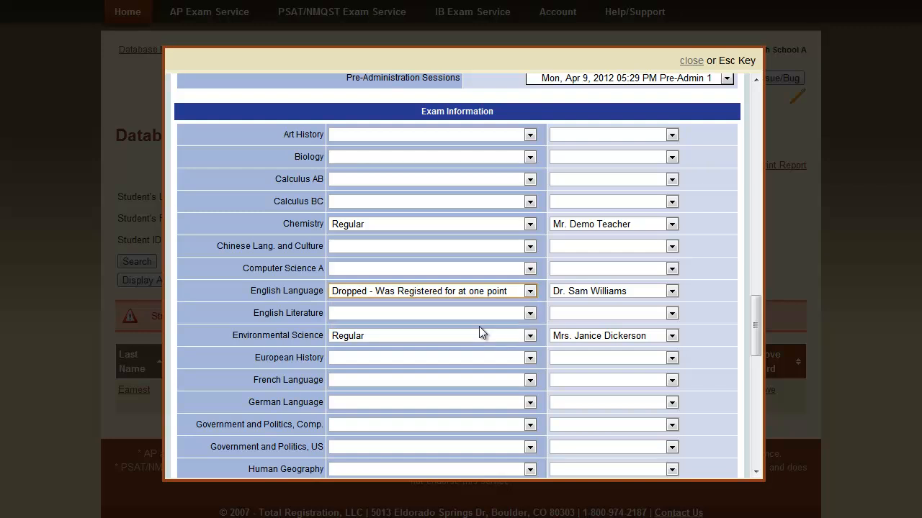
{"action": "mouse_move", "coordinate": [509, 323]}
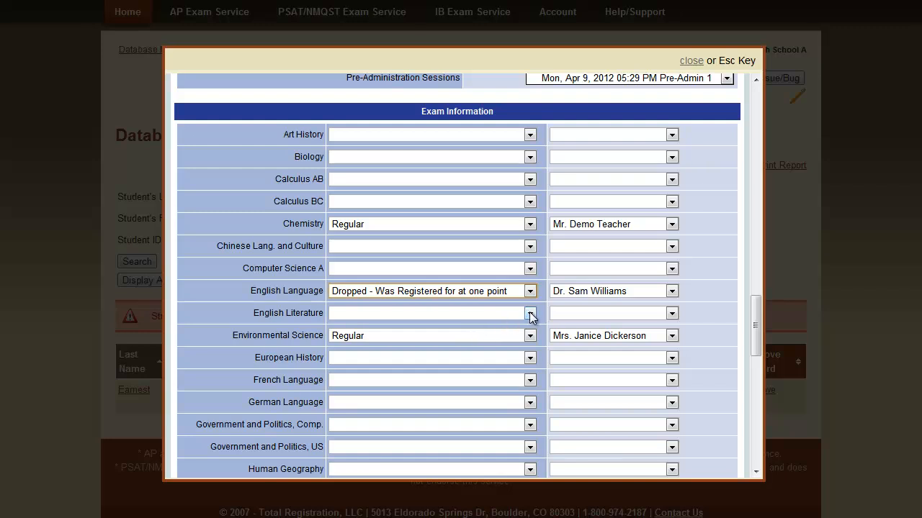
{"action": "left_click", "coordinate": [530, 314]}
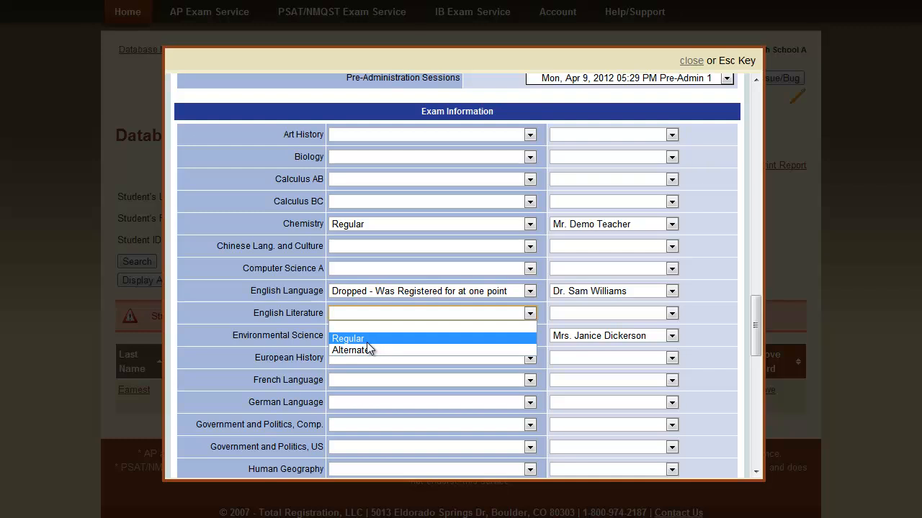
{"action": "left_click", "coordinate": [348, 339]}
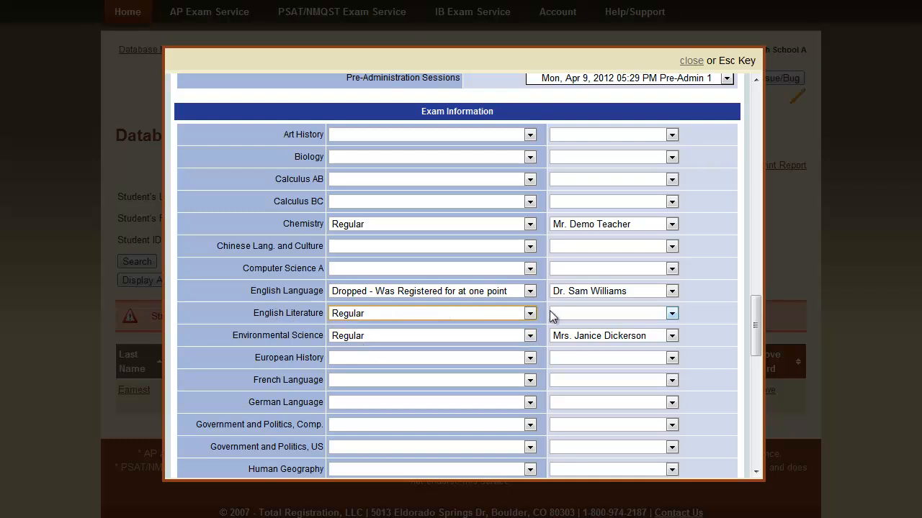
{"action": "left_click", "coordinate": [671, 314]}
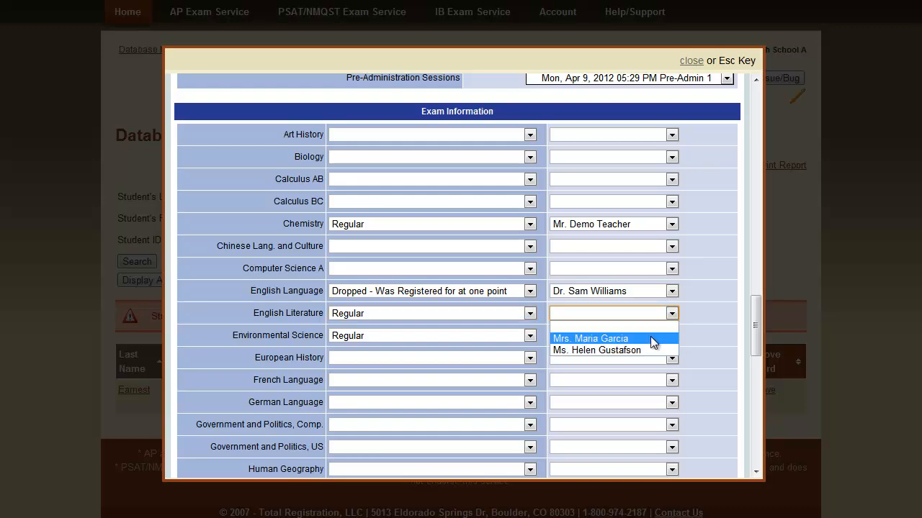
{"action": "left_click", "coordinate": [590, 338]}
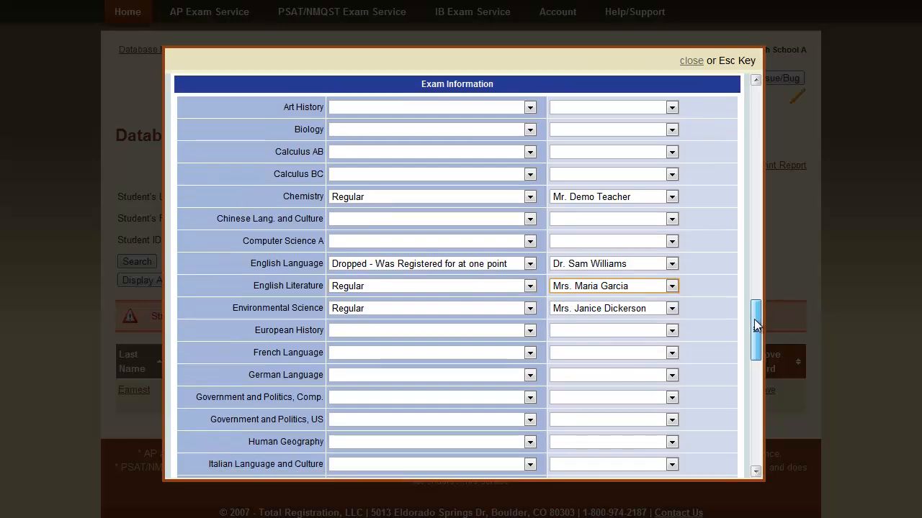
{"action": "scroll", "scroll_direction": "down", "scroll_amount": 3}
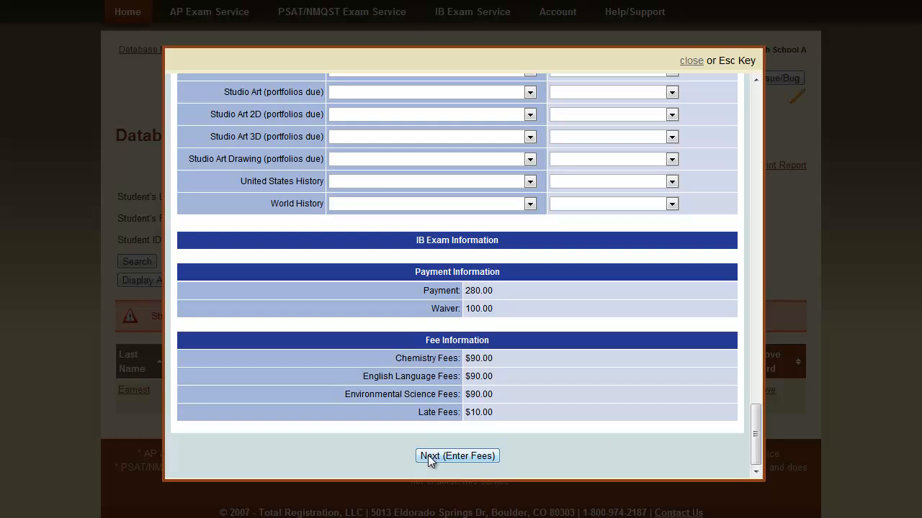
Proceed to the fee step and reduce the late and cancellation fees to 0.
{"action": "left_click", "coordinate": [456, 455]}
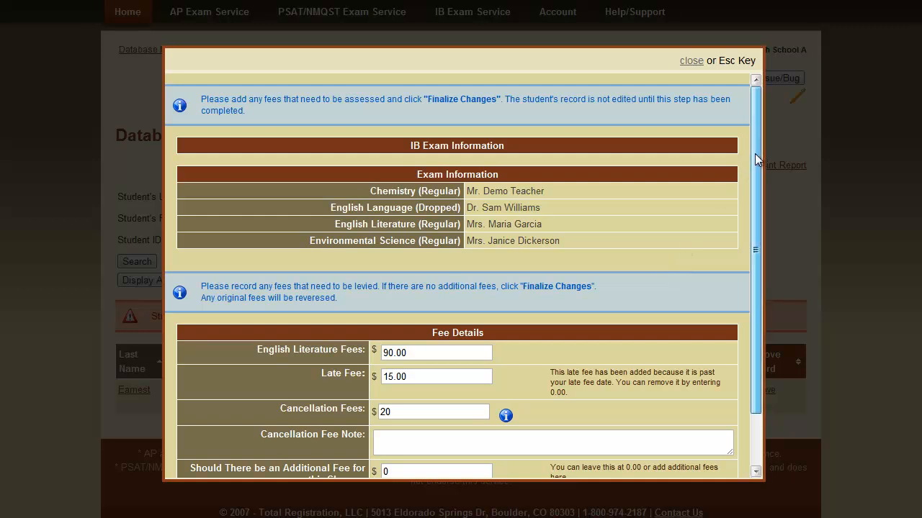
{"action": "scroll", "scroll_direction": "down", "scroll_amount": 3}
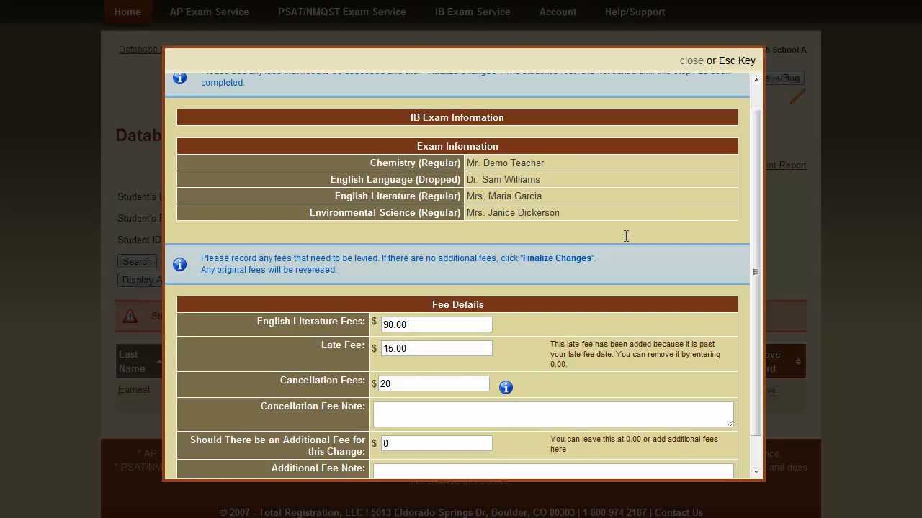
{"action": "mouse_move", "coordinate": [432, 349]}
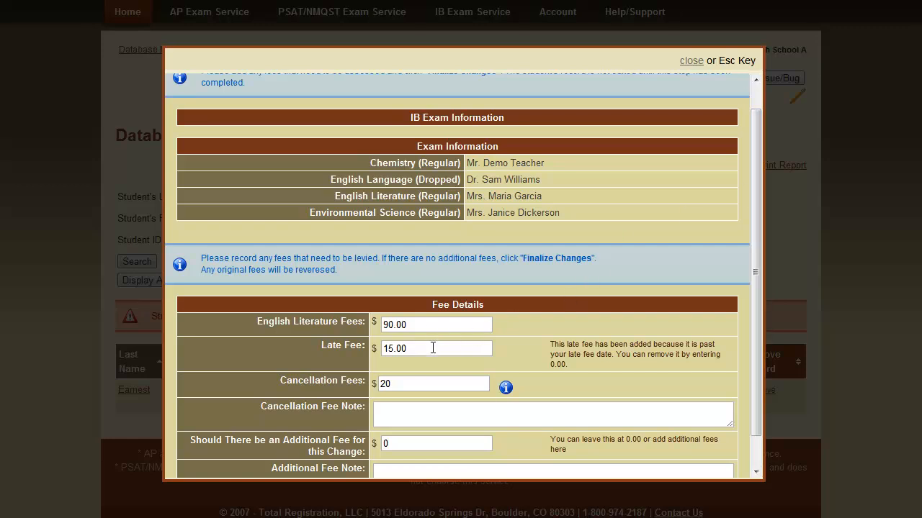
{"action": "double_click", "coordinate": [432, 348]}
{"action": "type", "text": "0"}
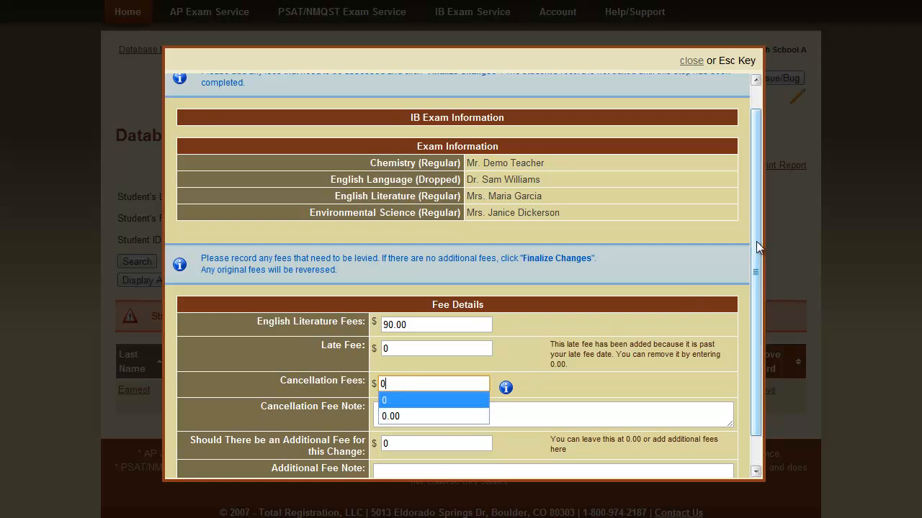
{"action": "mouse_move", "coordinate": [756, 245]}
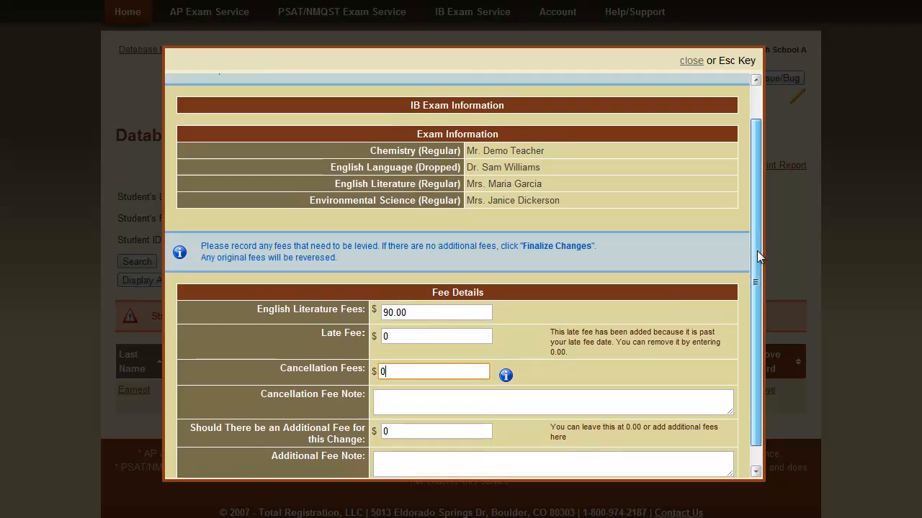
{"action": "scroll", "scroll_direction": "down", "scroll_amount": 3}
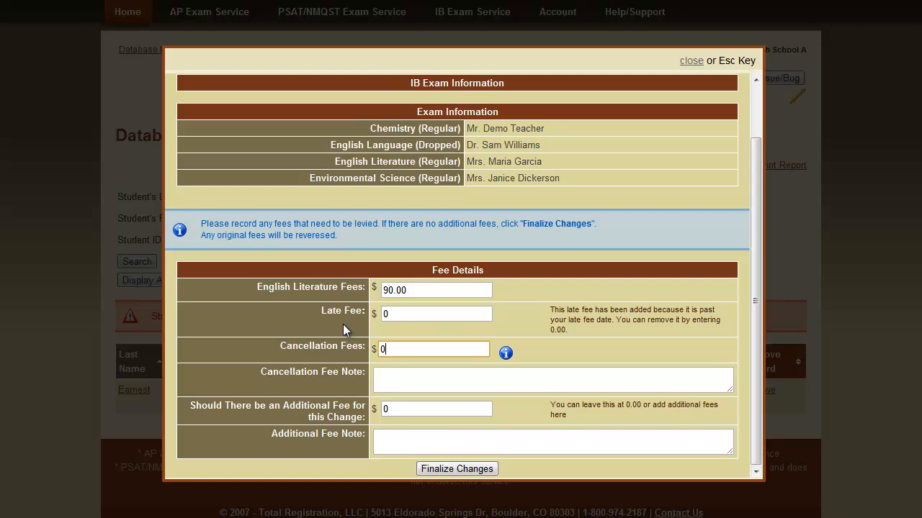
{"action": "mouse_move", "coordinate": [402, 390]}
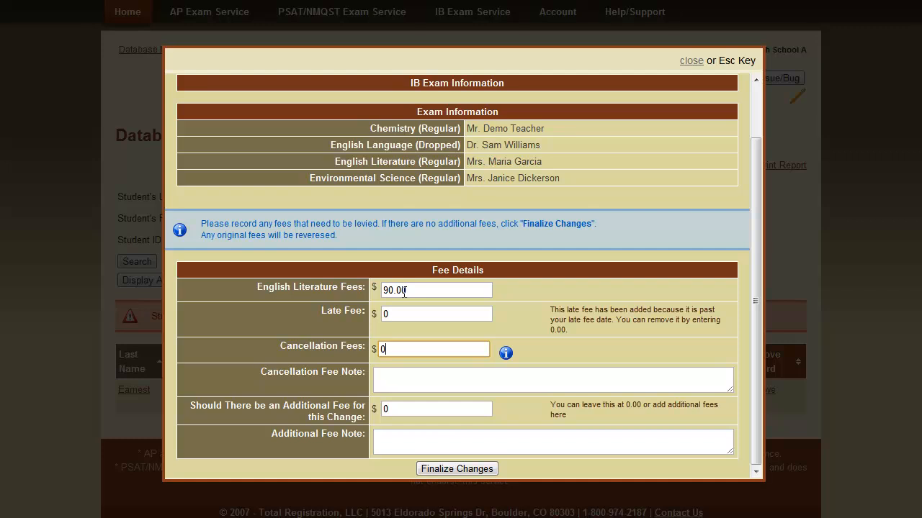
{"action": "mouse_move", "coordinate": [412, 309]}
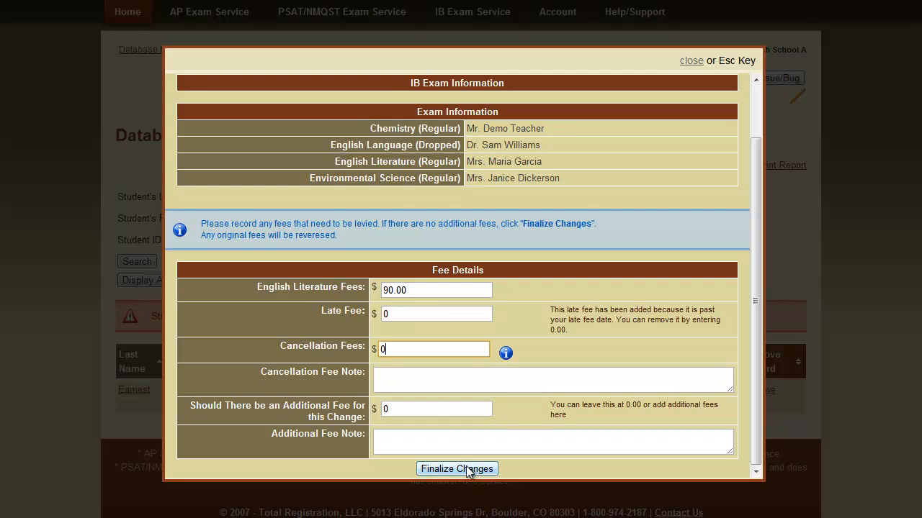
Finalize the fee changes and search Database Management for the student by last name 'earnes'.
{"action": "left_click", "coordinate": [457, 470]}
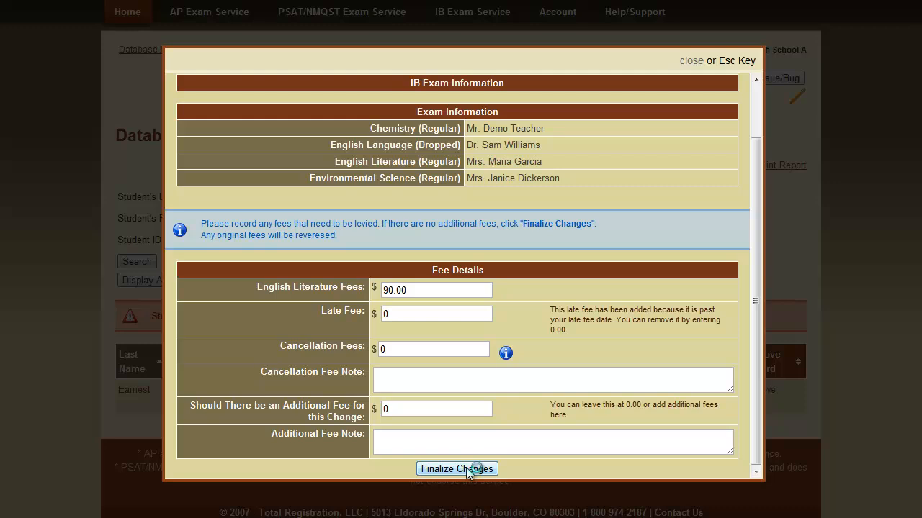
{"action": "left_click", "coordinate": [458, 469]}
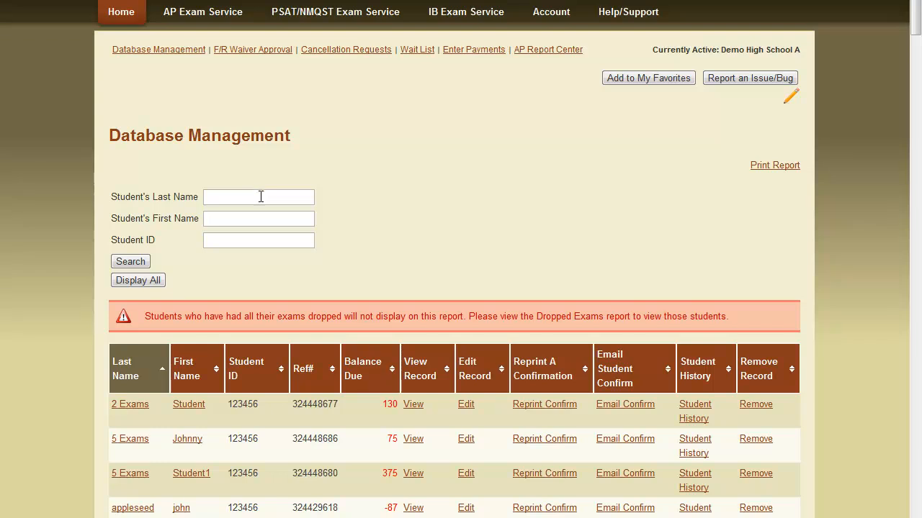
{"action": "type", "text": "earnes"}
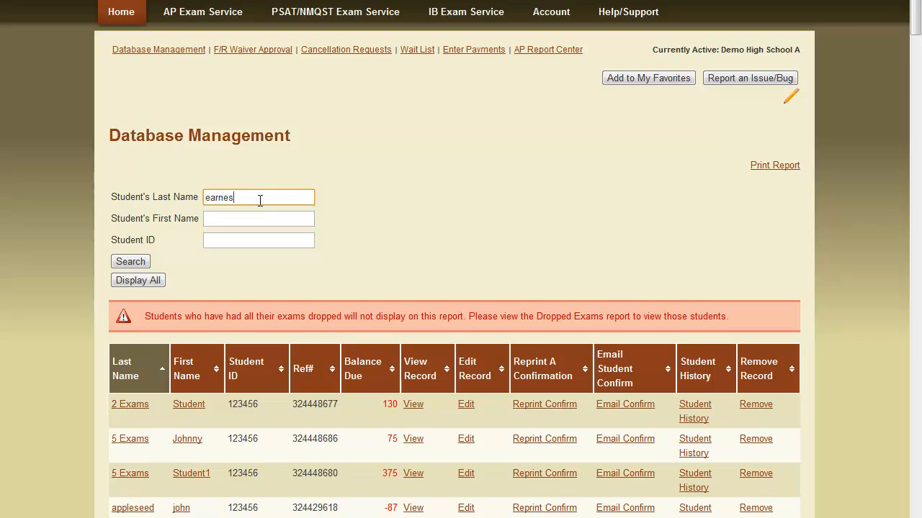
{"action": "left_click", "coordinate": [130, 262]}
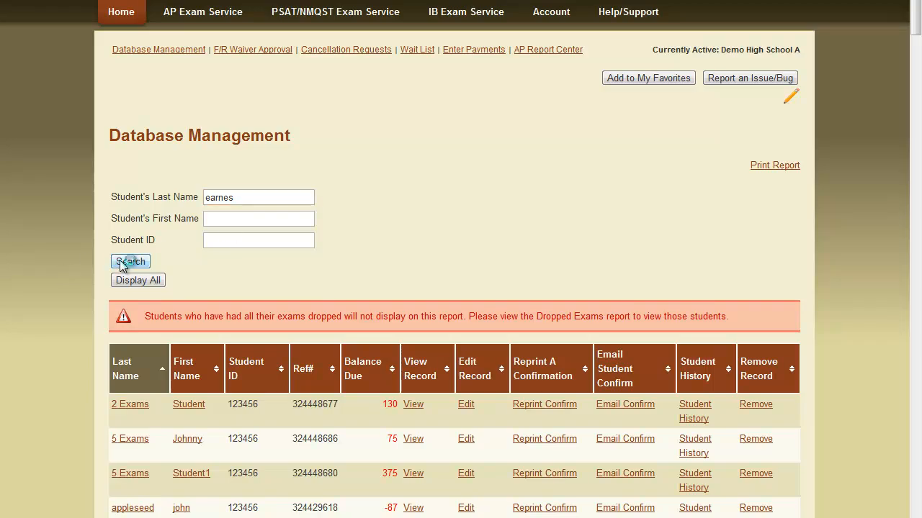
{"action": "left_click", "coordinate": [129, 262]}
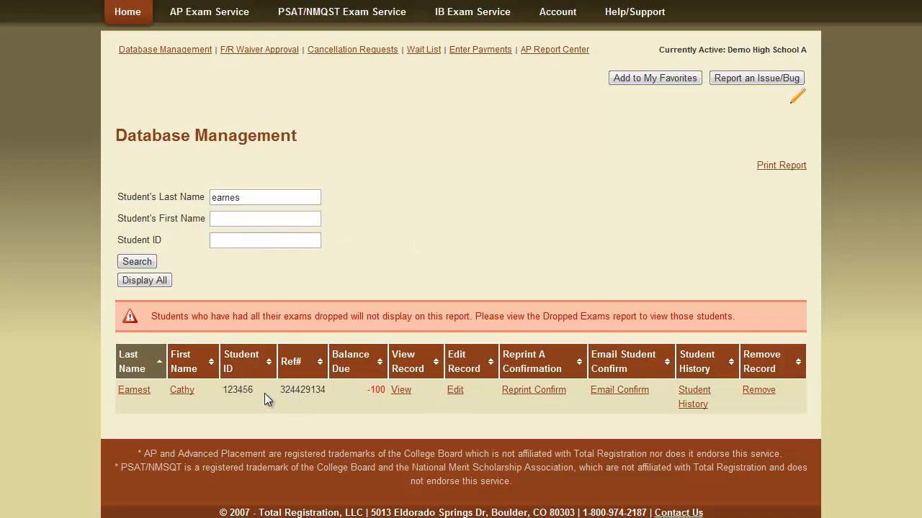
{"action": "mouse_move", "coordinate": [400, 389]}
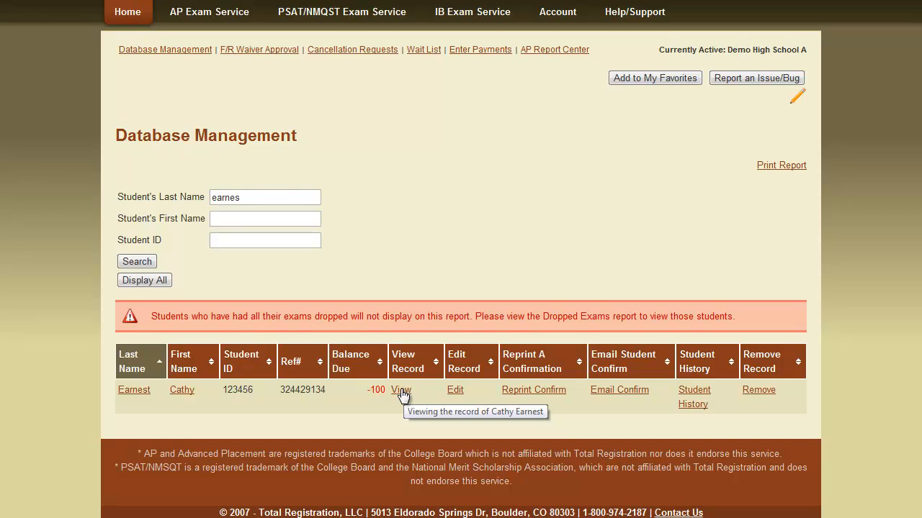
{"action": "left_click", "coordinate": [400, 390]}
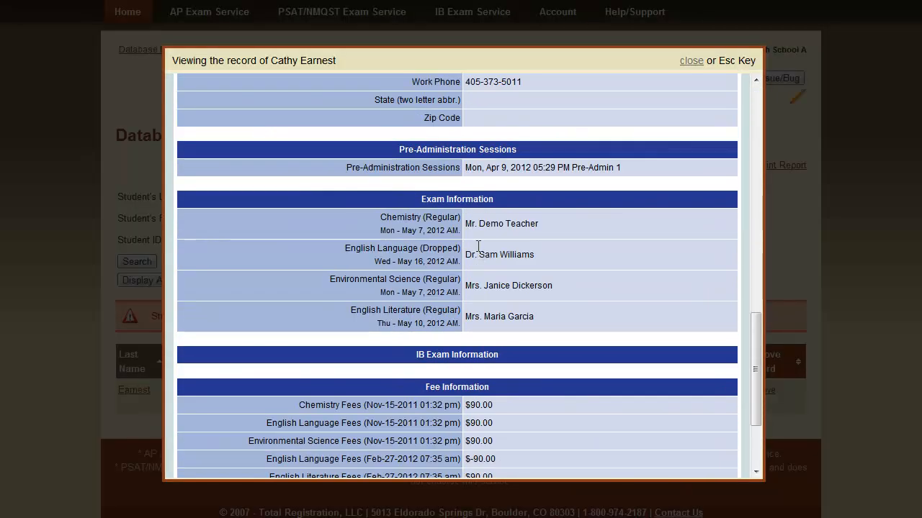
{"action": "scroll", "scroll_direction": "down", "scroll_amount": 3}
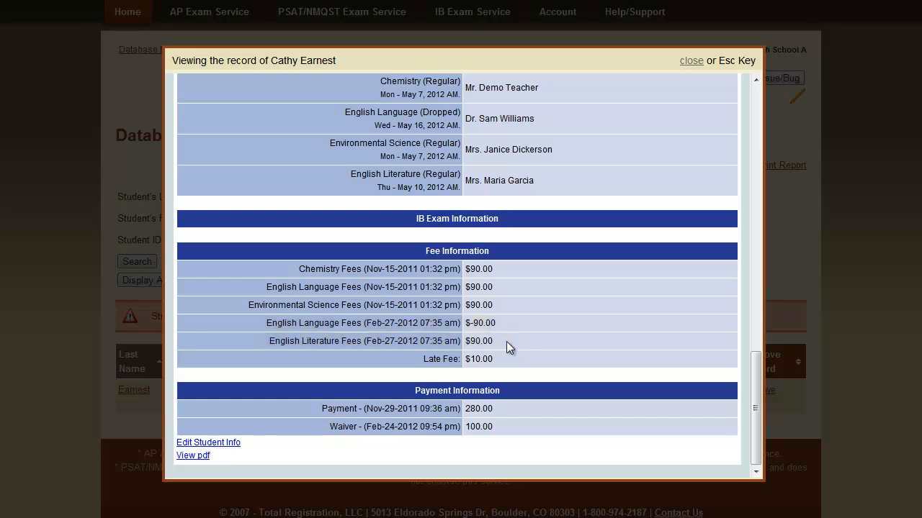
{"action": "mouse_move", "coordinate": [691, 60]}
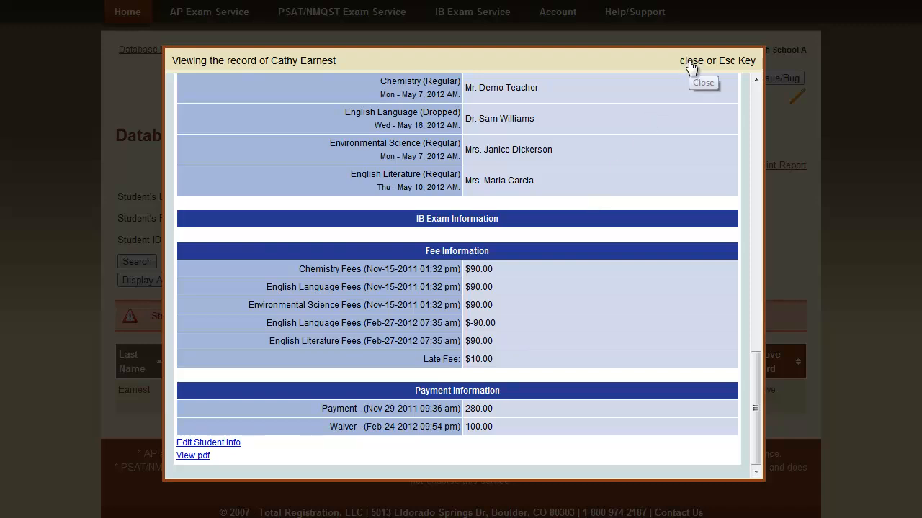